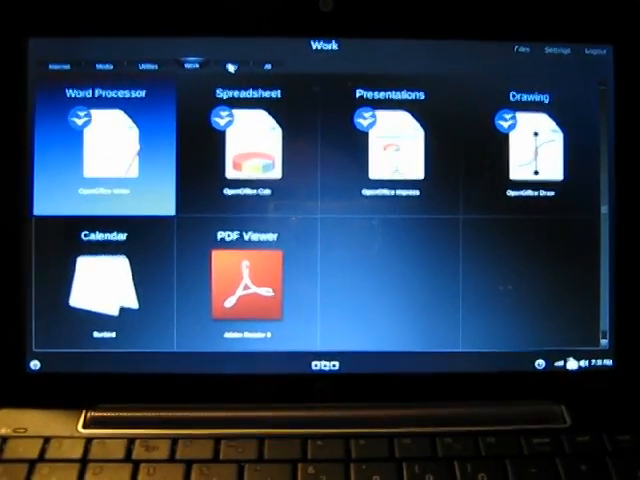
Step: Switch from the Work apps to the Play category to show the games
{"action": "left_click", "coordinate": [225, 63]}
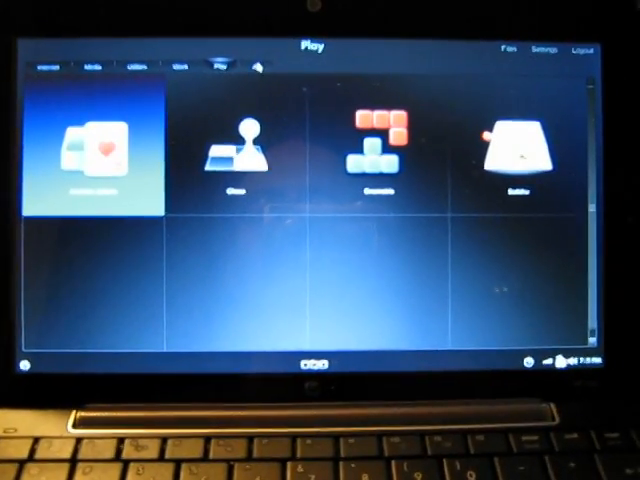
{"action": "left_click", "coordinate": [245, 65]}
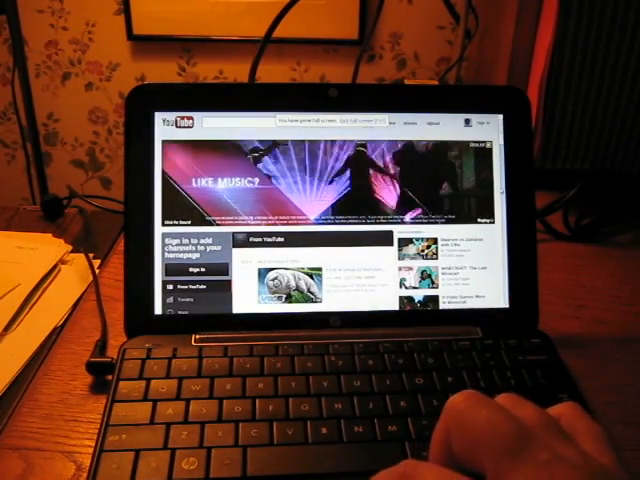
Step: Scroll down the full-screen YouTube homepage in Chromium
{"action": "scroll", "scroll_direction": "down", "scroll_amount": 3}
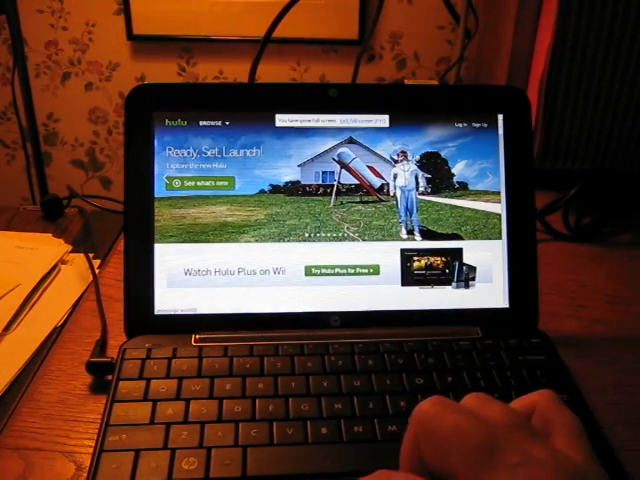
Step: Scroll the full-screen Hulu homepage down past the Ready, Set, Launch banner
{"action": "scroll", "scroll_direction": "down", "scroll_amount": 3}
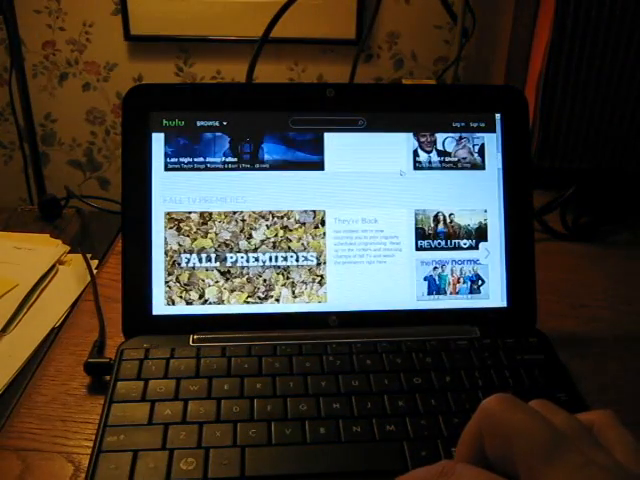
Step: Scroll Hulu down to the TV for Kids row with Sesame Street and Caillou
{"action": "scroll", "scroll_direction": "down", "scroll_amount": 3}
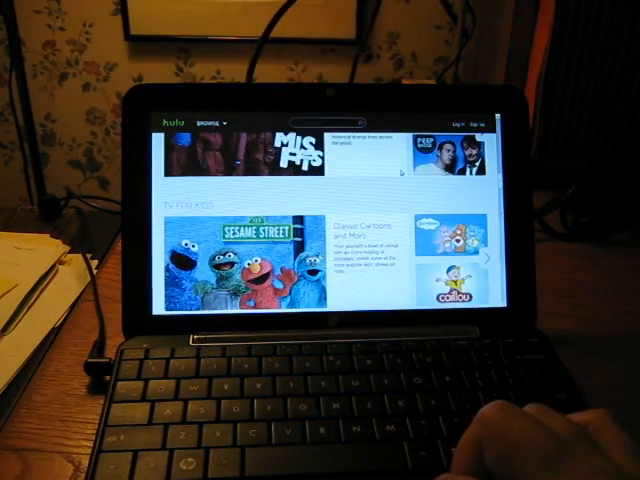